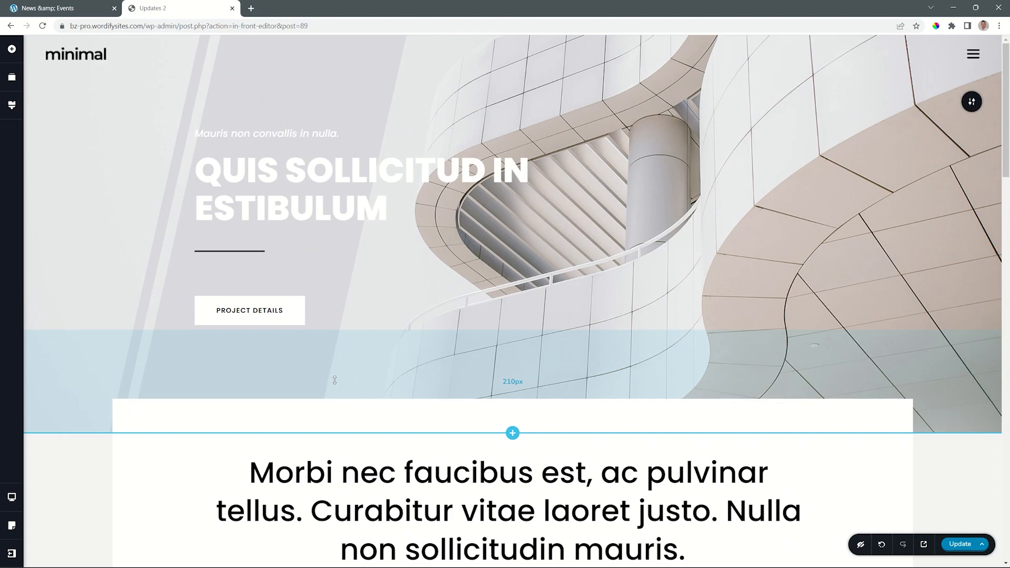
Step: Select the short divider line under the hero heading and bring up its style settings
left_click(229, 250)
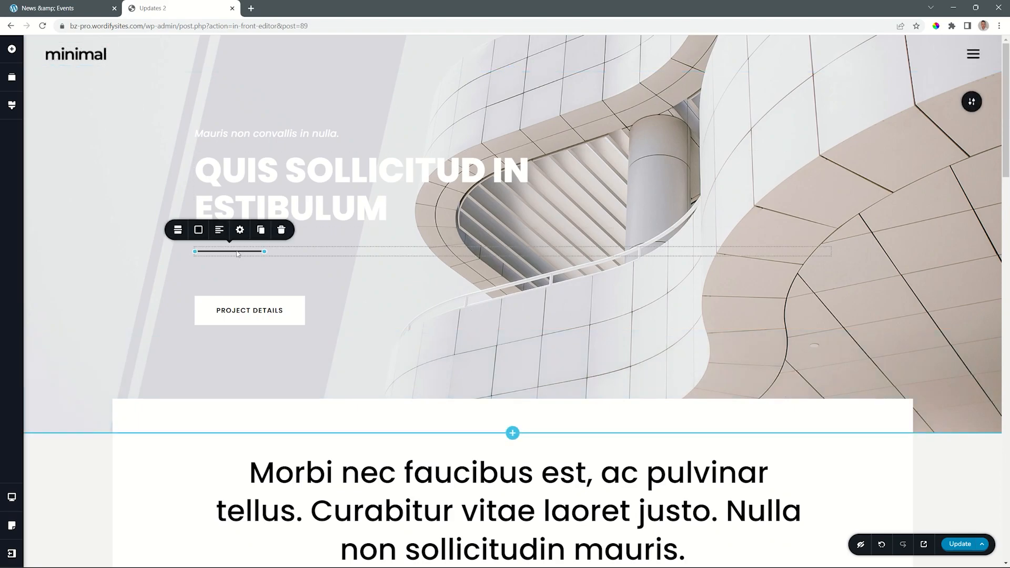
mouse_move(178, 230)
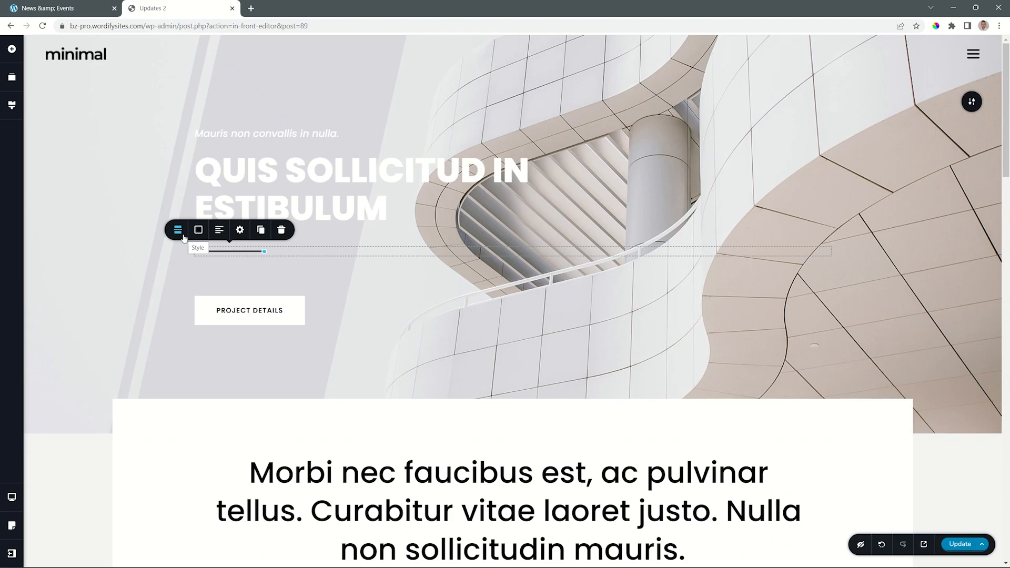
left_click(177, 230)
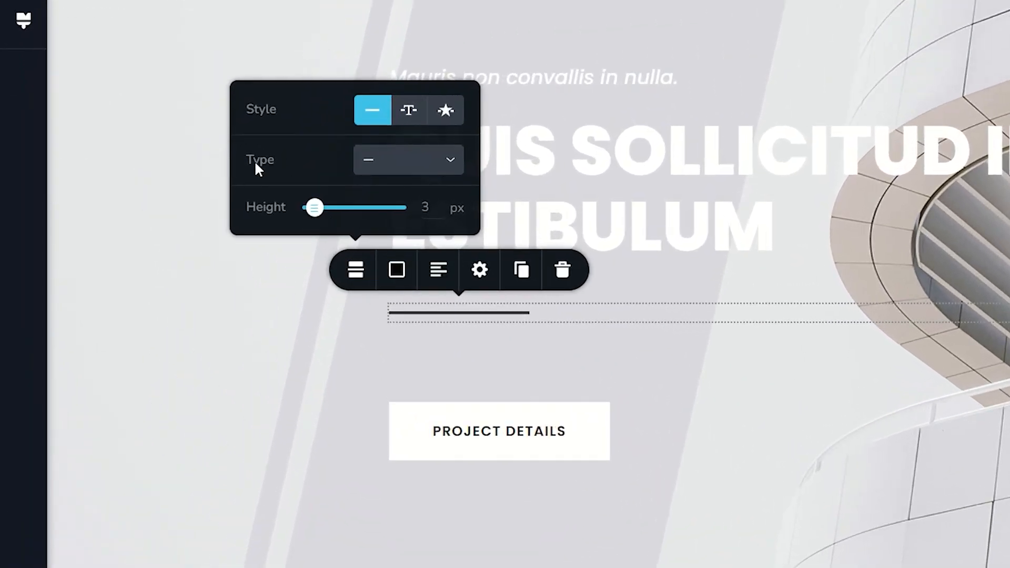
Step: Browse the line Type list and switch the divider to the scribbled zigzag type
left_click(407, 160)
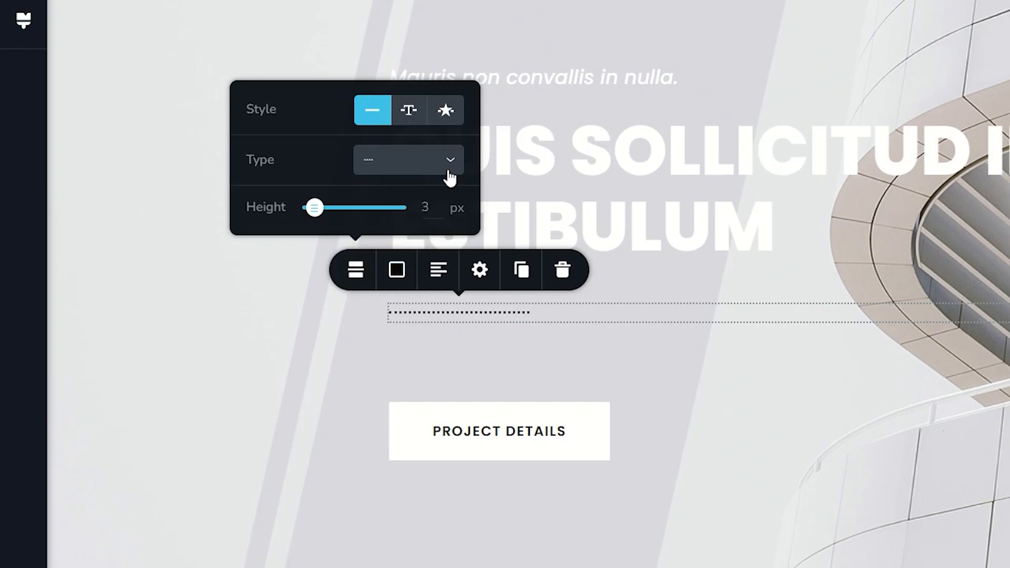
left_click(409, 160)
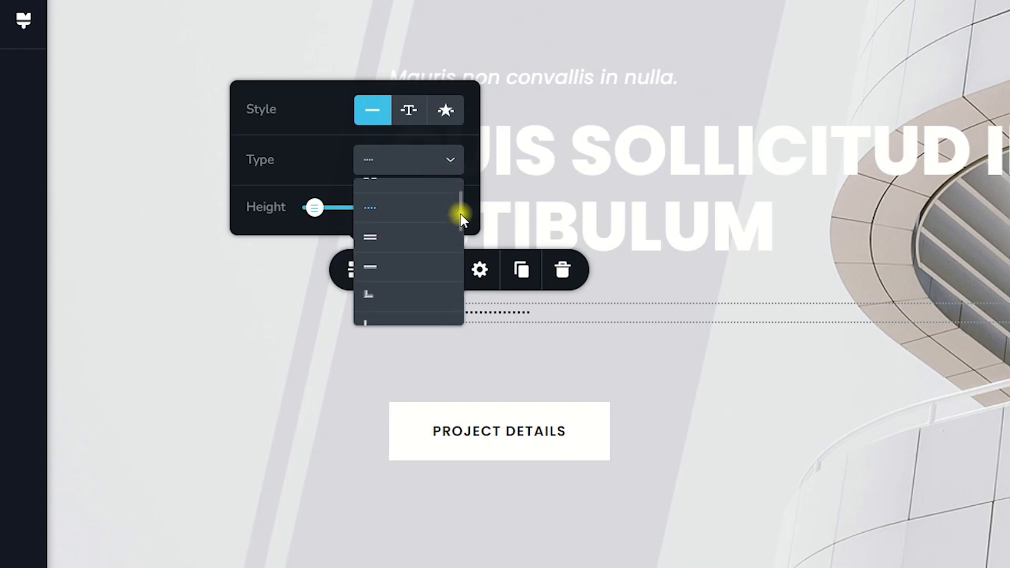
scroll("down", 3)
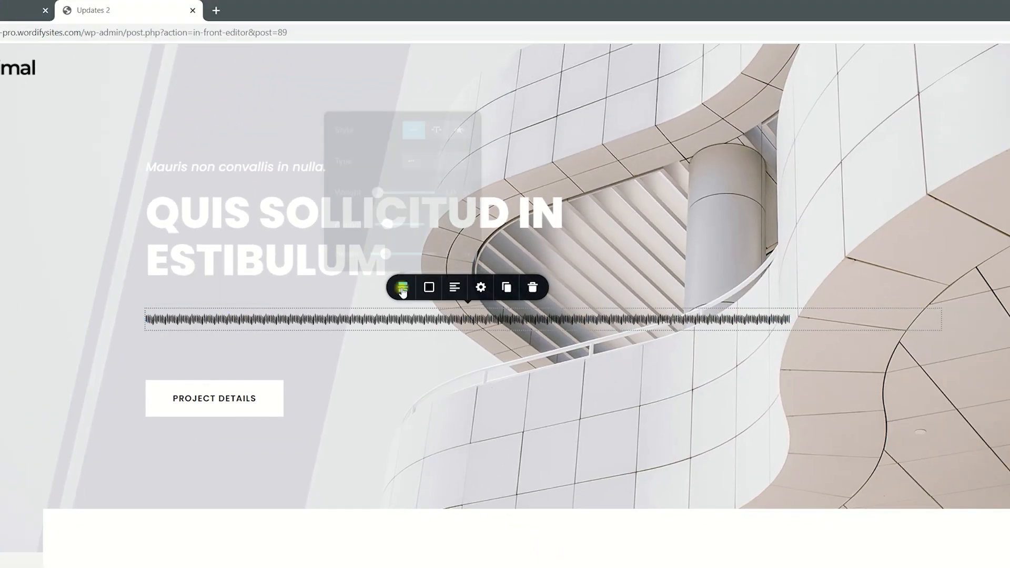
Step: Raise the scribble's stroke Weight to 5 px, then return it to 1 px
left_click(402, 288)
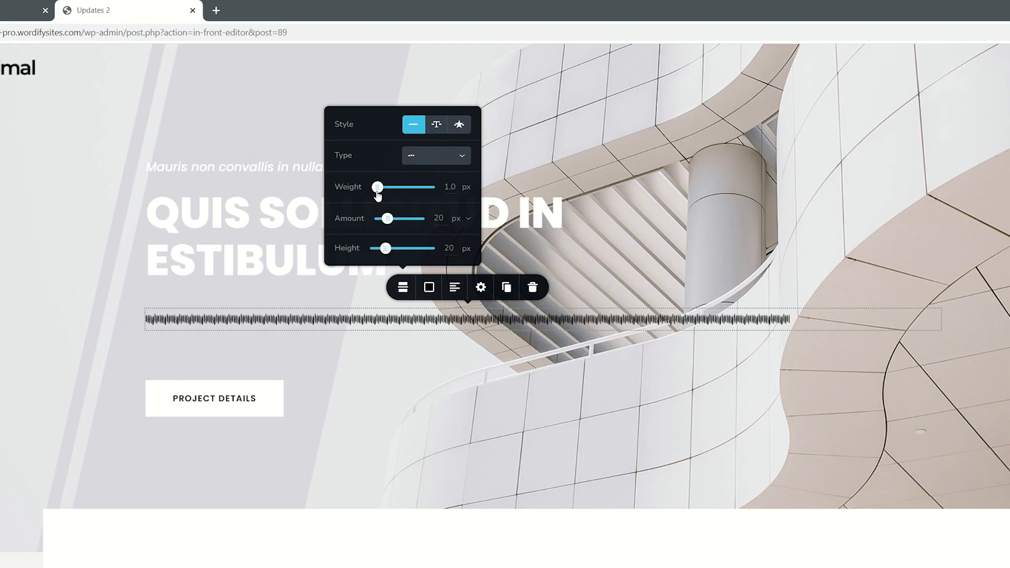
left_click_drag(377, 186, 385, 187)
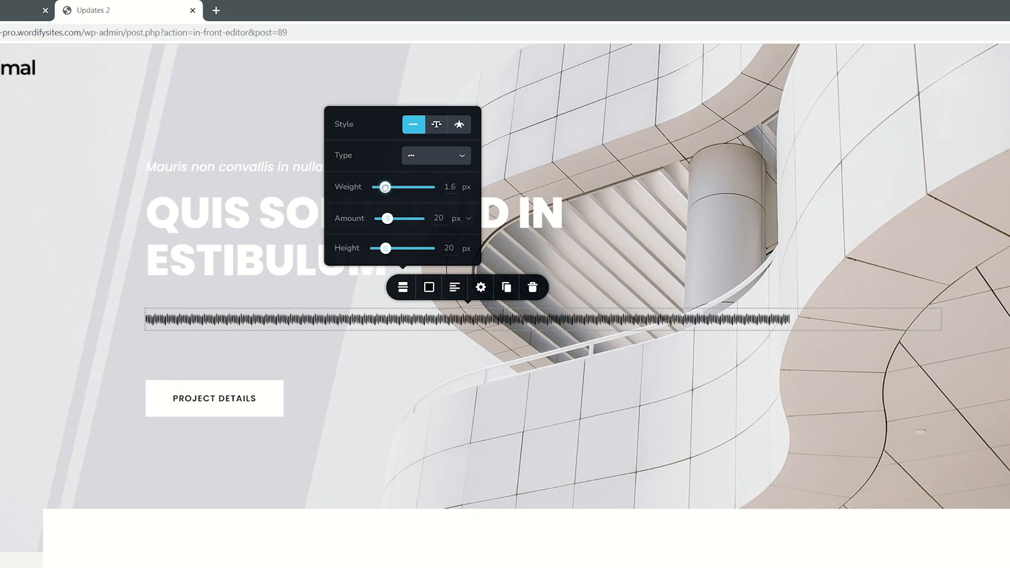
left_click_drag(385, 187, 414, 187)
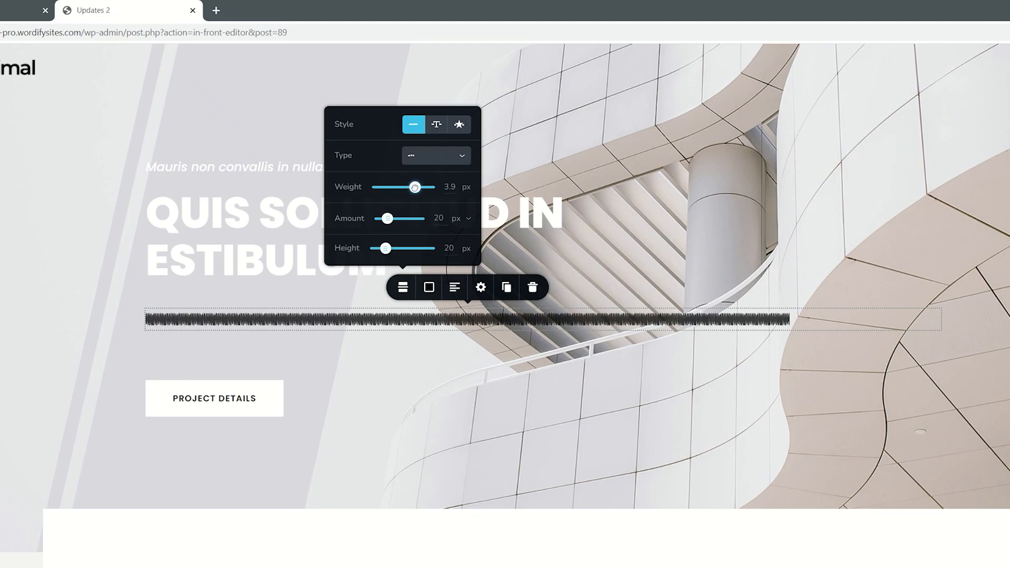
left_click_drag(414, 186, 430, 187)
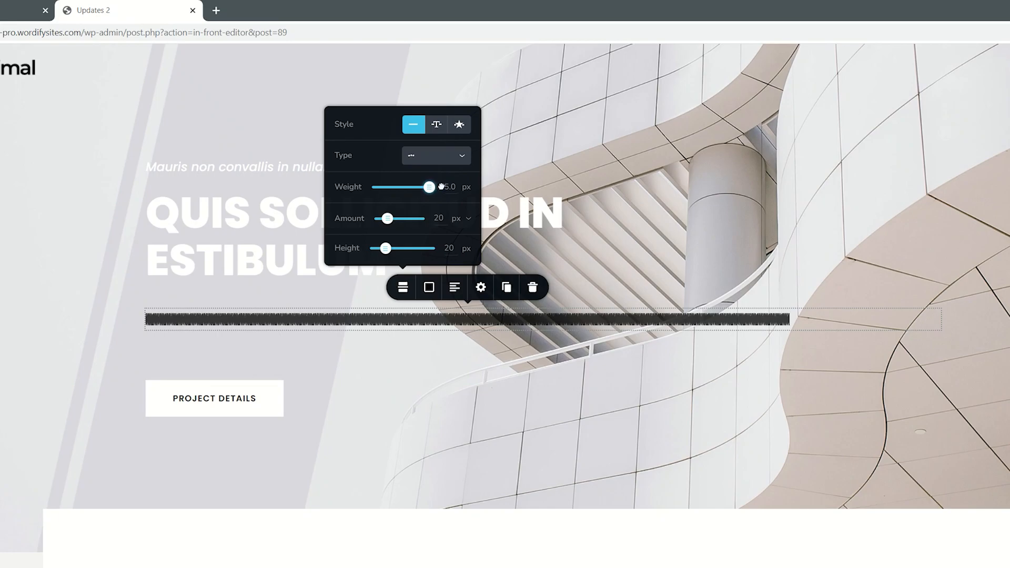
left_click_drag(429, 186, 377, 187)
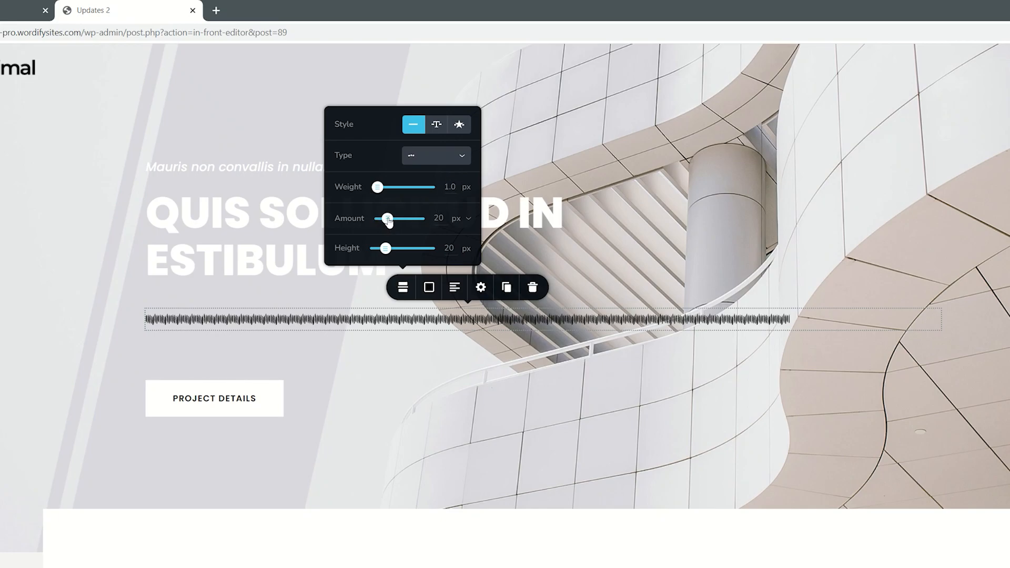
Step: Increase the line Amount step by step to about 88 px for larger blotches
left_click_drag(389, 218, 402, 218)
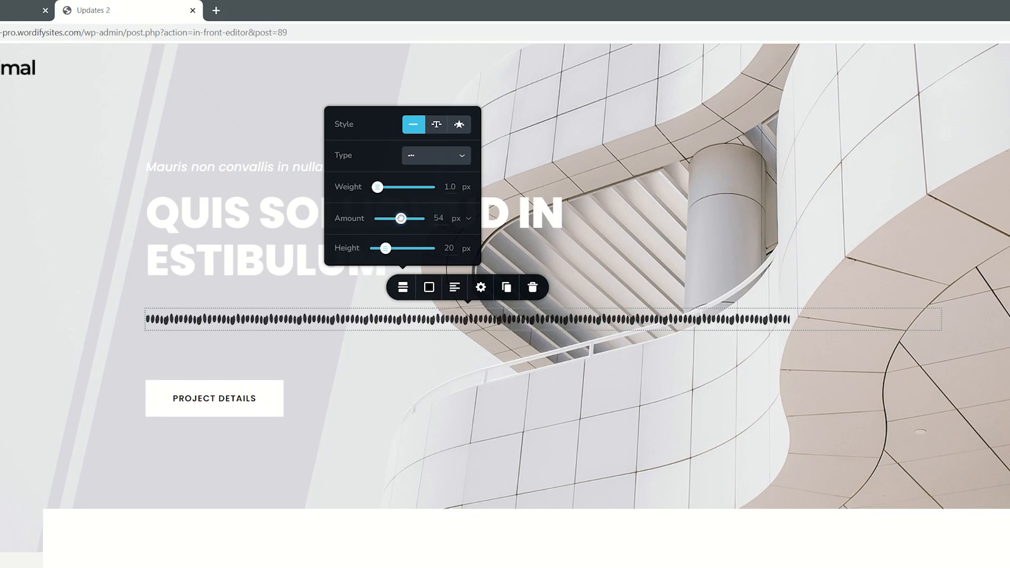
left_click_drag(402, 218, 411, 218)
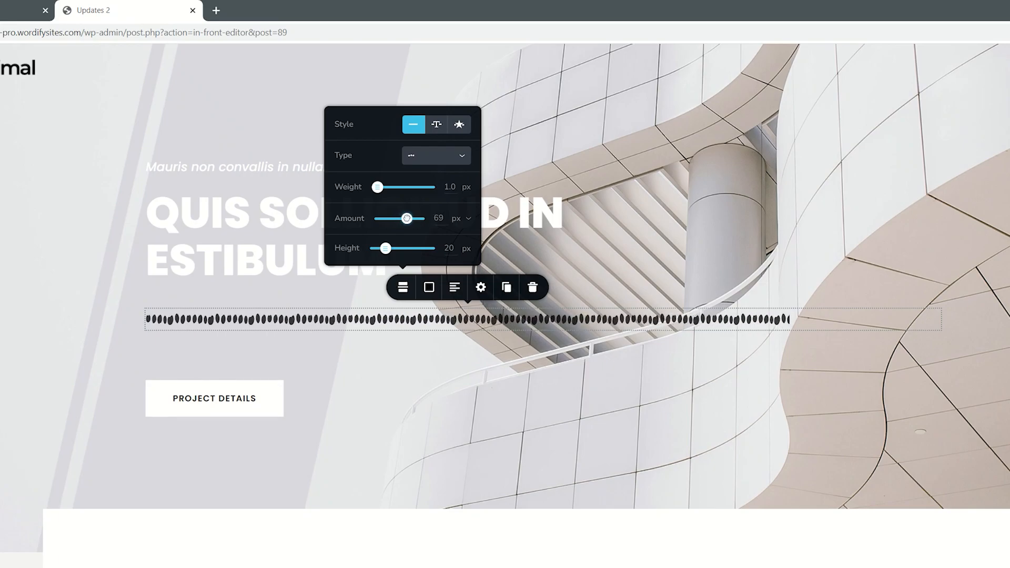
left_click_drag(408, 218, 420, 218)
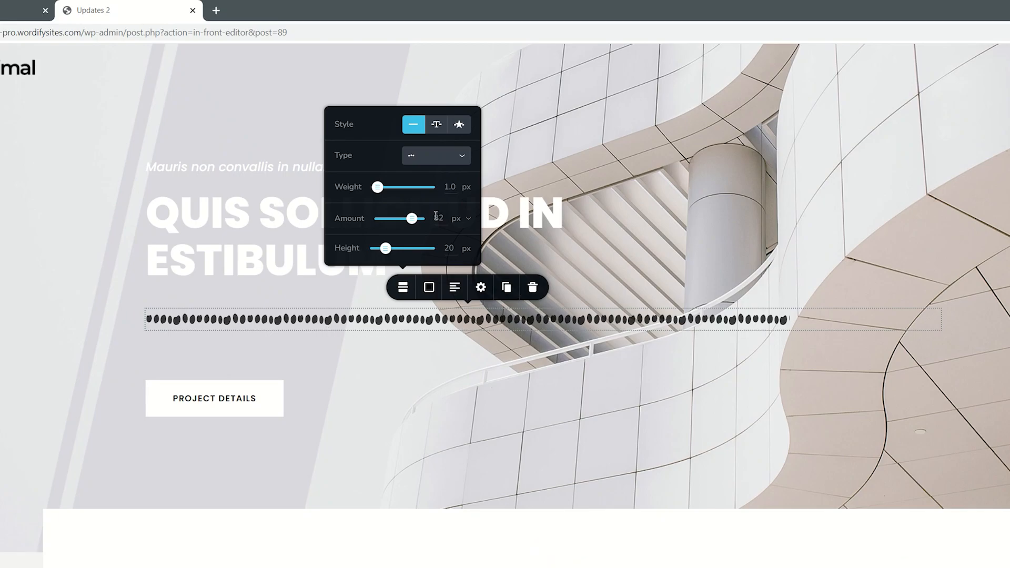
left_click_drag(413, 218, 418, 218)
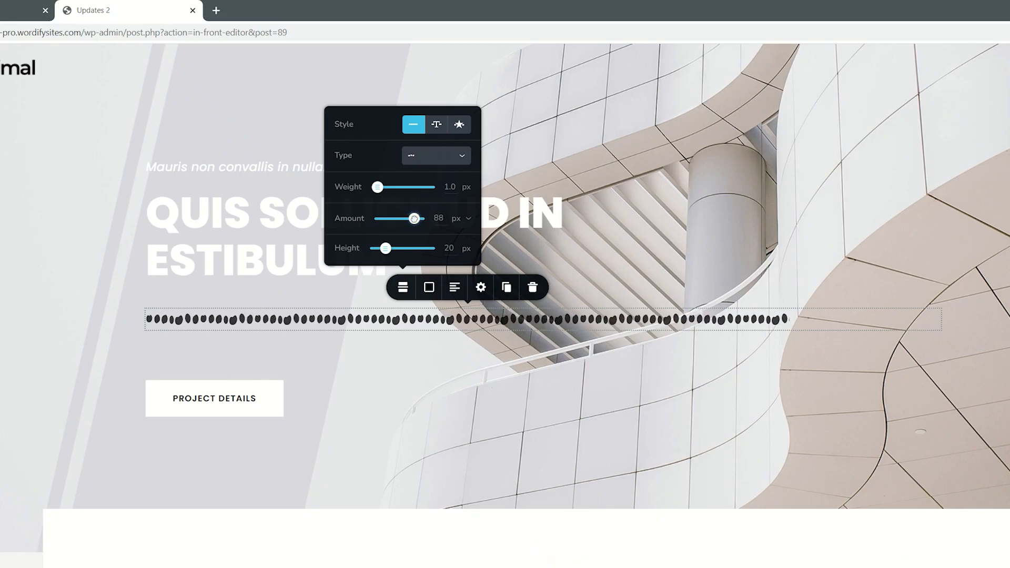
Step: Try the Amount in percent at 100% and 1%, then set about 89 px
left_click(459, 218)
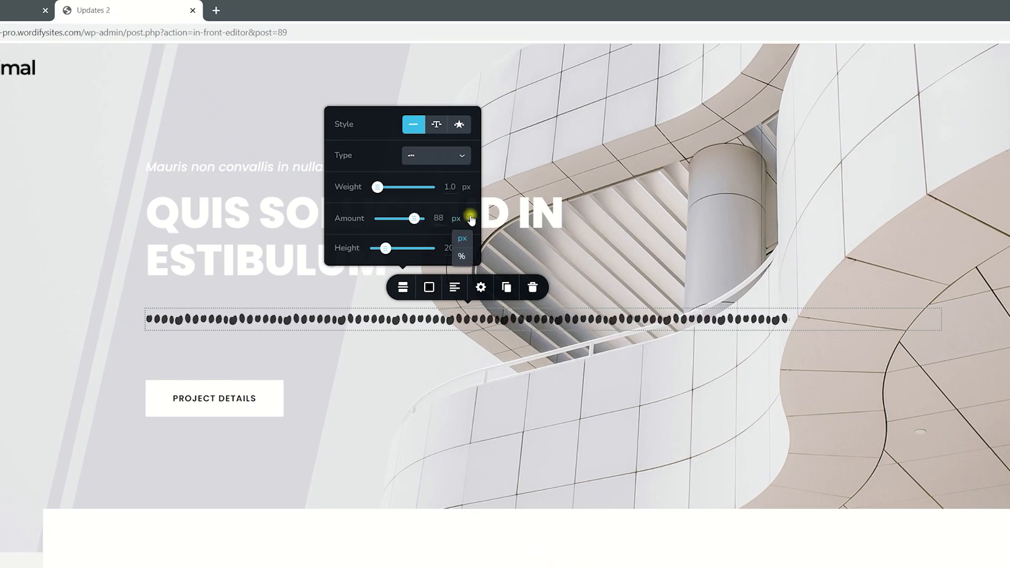
left_click(462, 256)
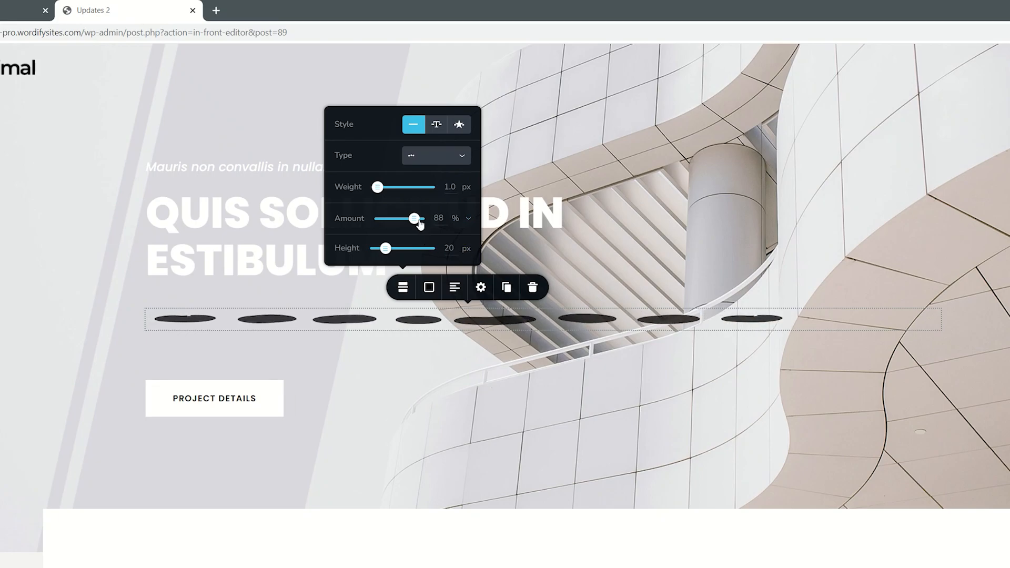
left_click_drag(415, 218, 422, 218)
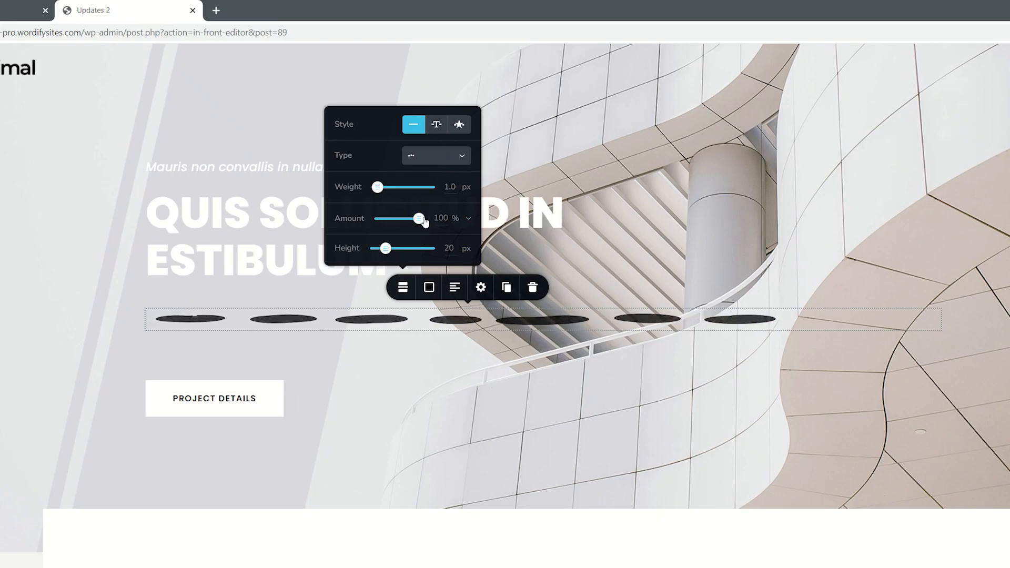
left_click_drag(421, 219, 379, 219)
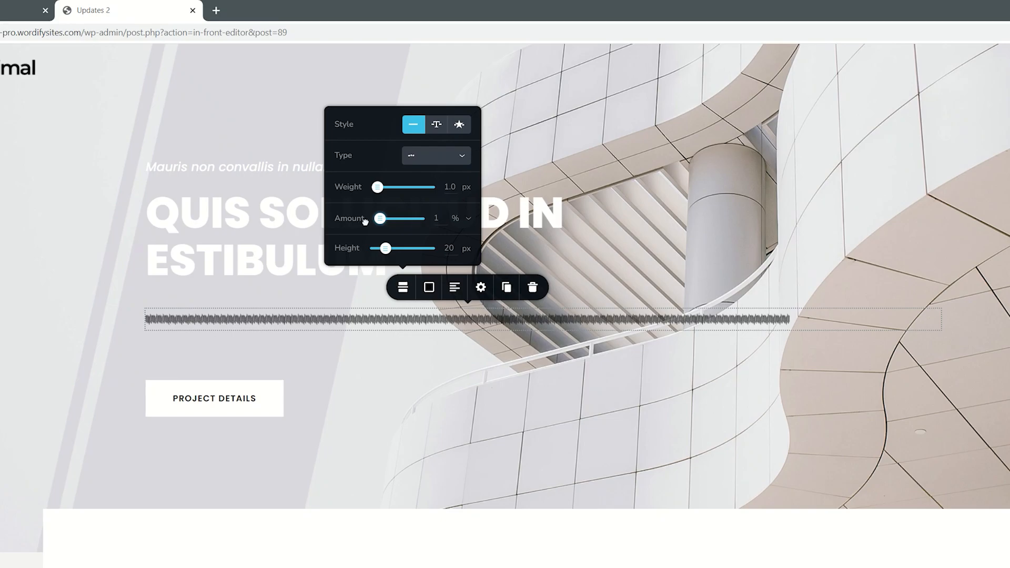
left_click_drag(379, 218, 394, 218)
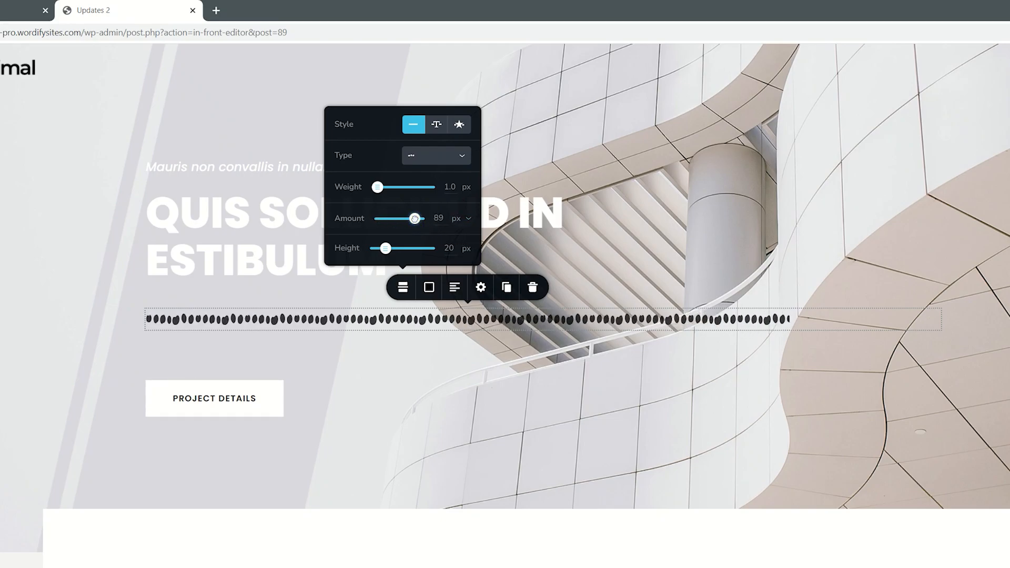
left_click_drag(414, 218, 418, 218)
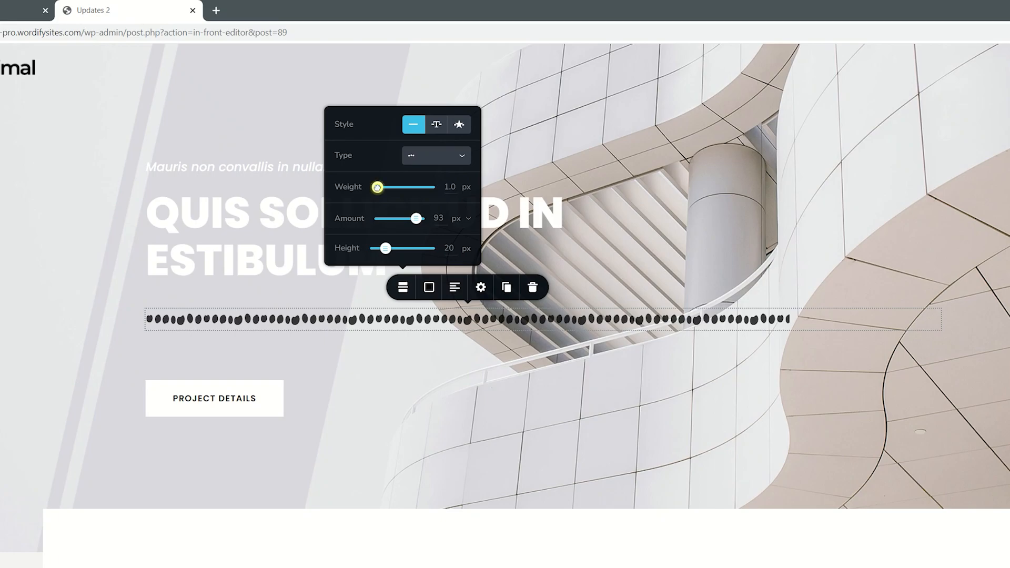
Step: Try 5 px weight and 41 px height, restore 21 px height, and choose the wave type
left_click_drag(378, 187, 430, 186)
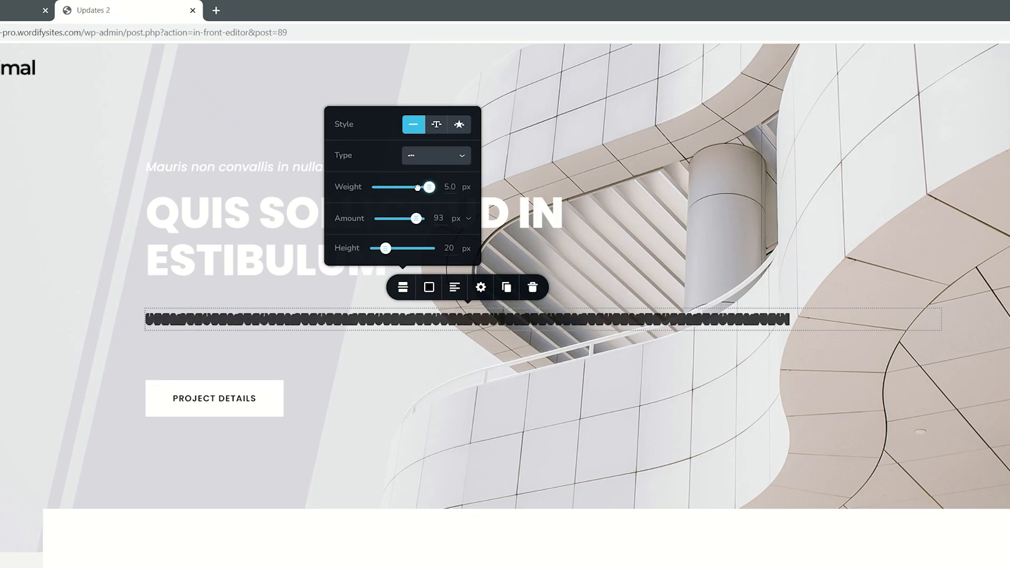
left_click_drag(430, 187, 378, 187)
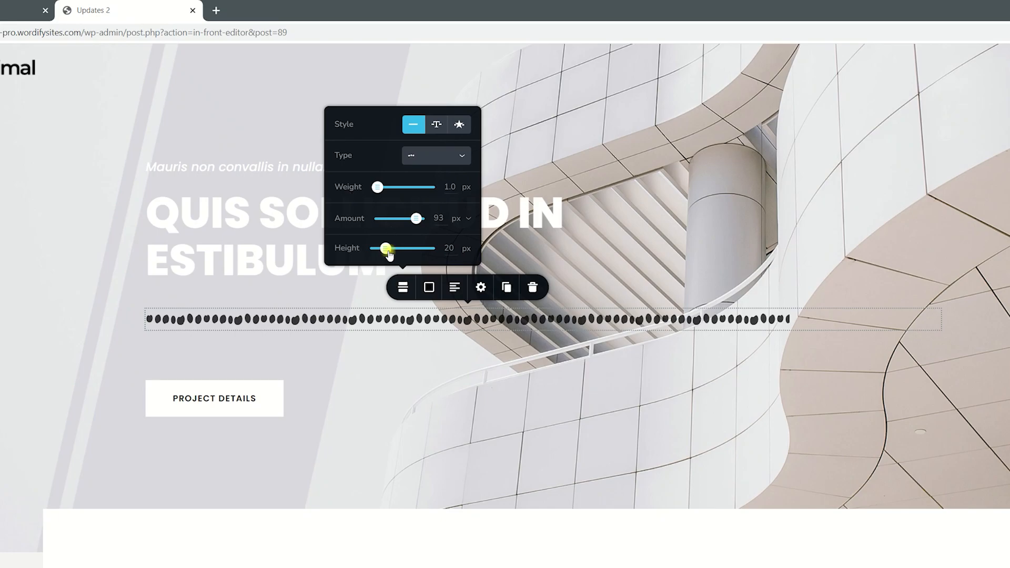
left_click_drag(387, 248, 396, 248)
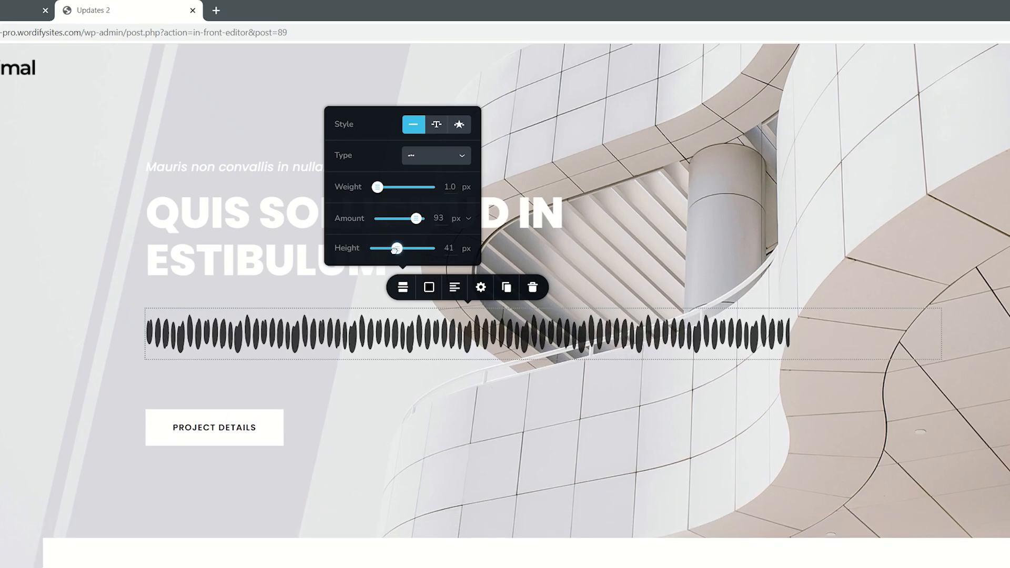
left_click_drag(396, 249, 387, 249)
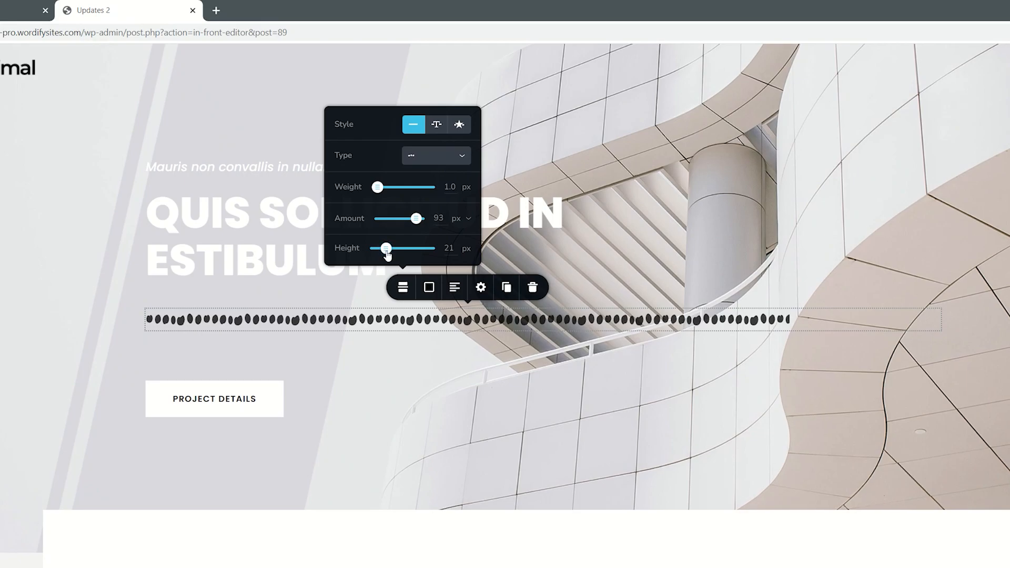
left_click(436, 155)
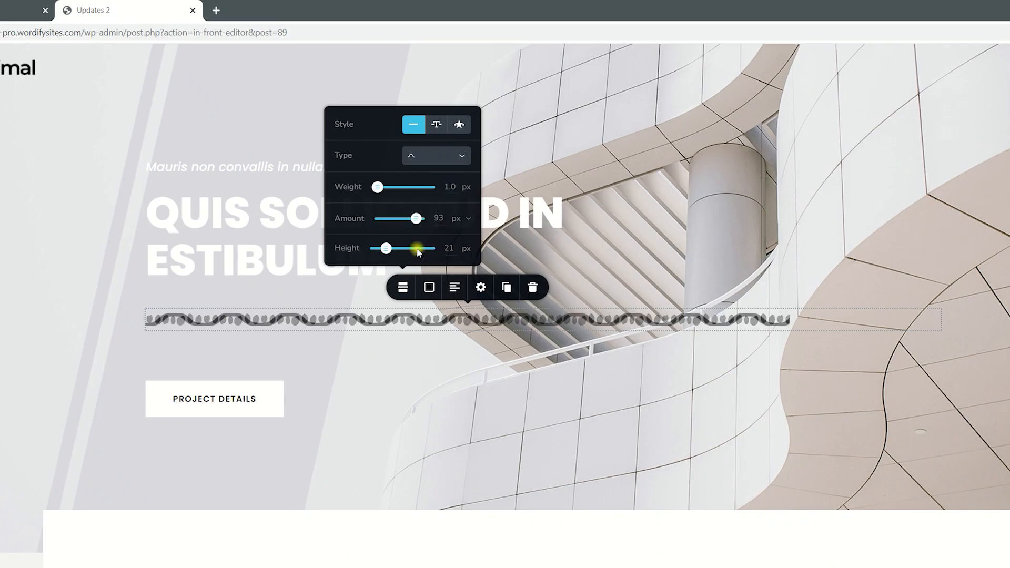
Step: Adjust the wave Amount to about 29 px, then switch to the dash-and-dot type
left_click_drag(417, 219, 398, 219)
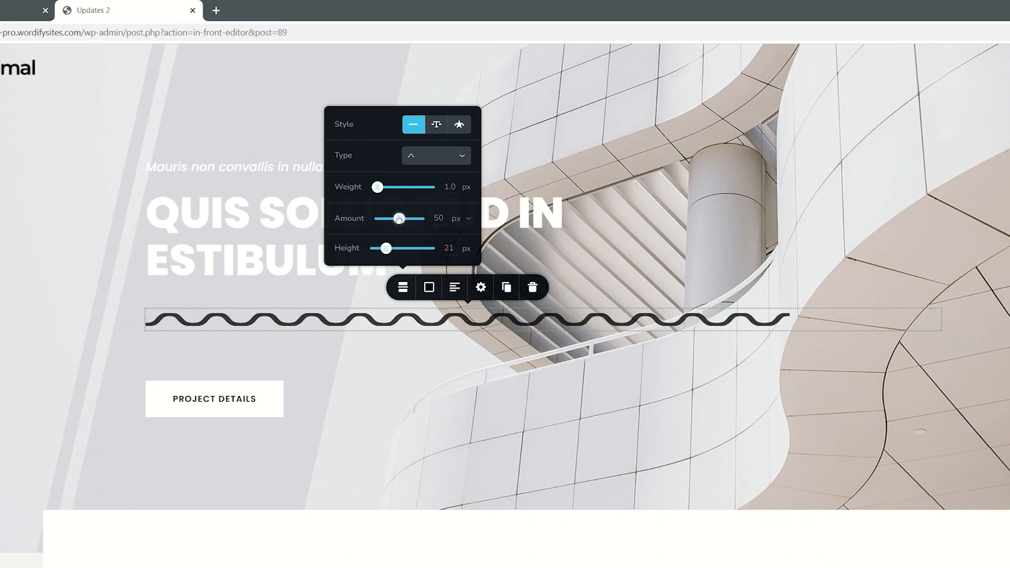
left_click_drag(399, 218, 390, 219)
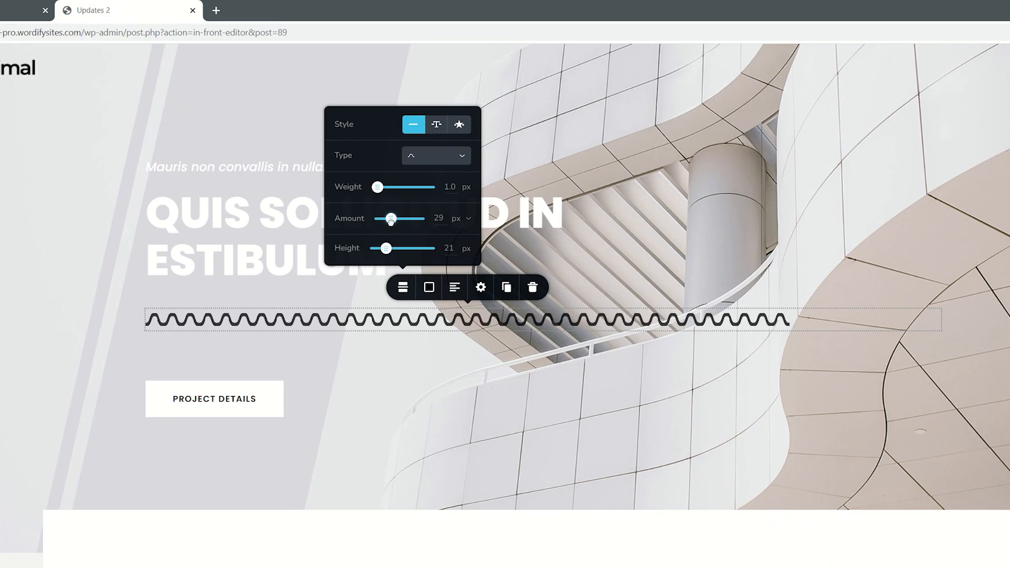
left_click(435, 155)
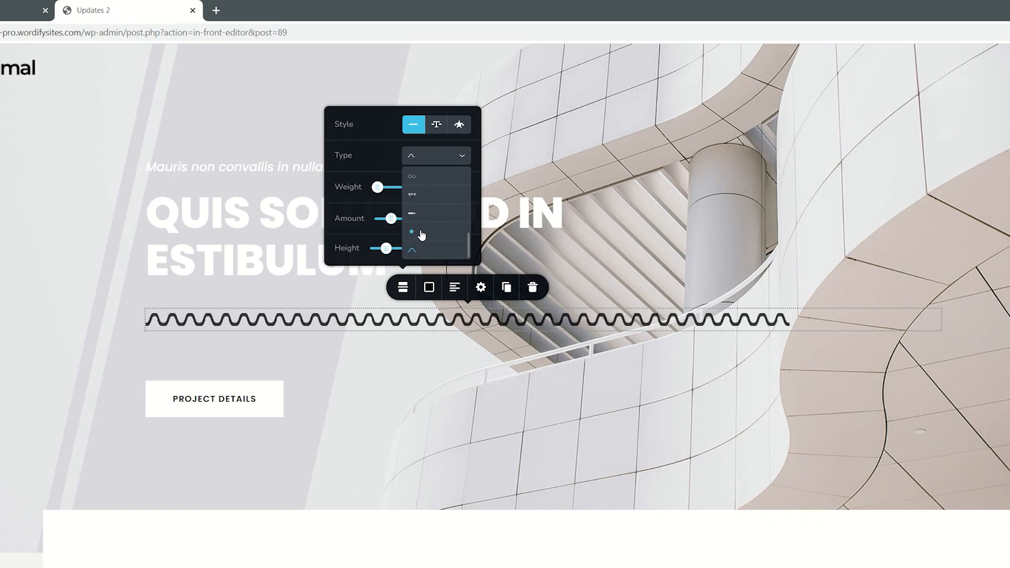
left_click(412, 214)
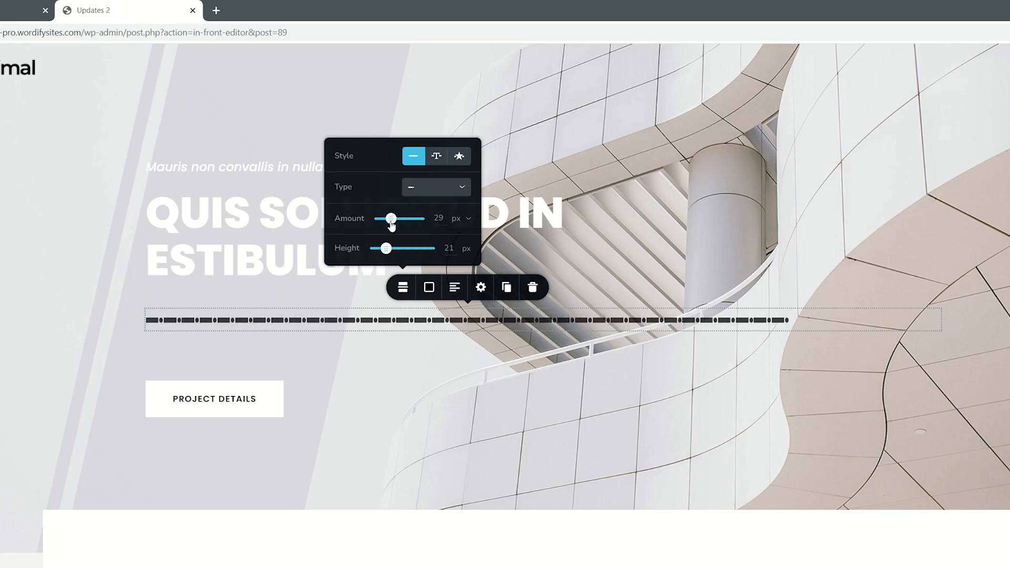
Step: Set the dash-dot Amount to 45 px and Height to 13 px, reopening Type
left_click_drag(390, 219, 393, 218)
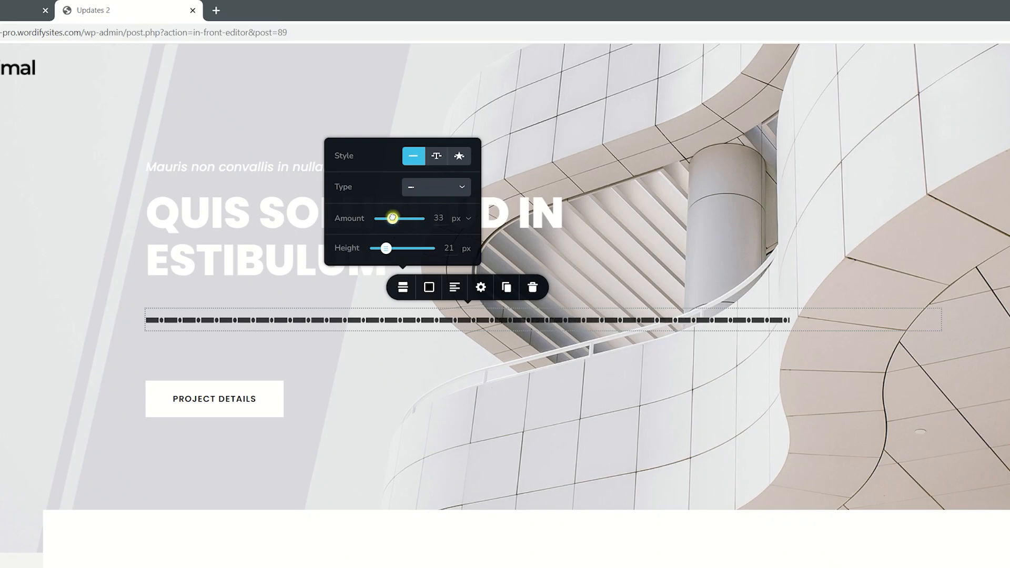
left_click_drag(391, 218, 398, 218)
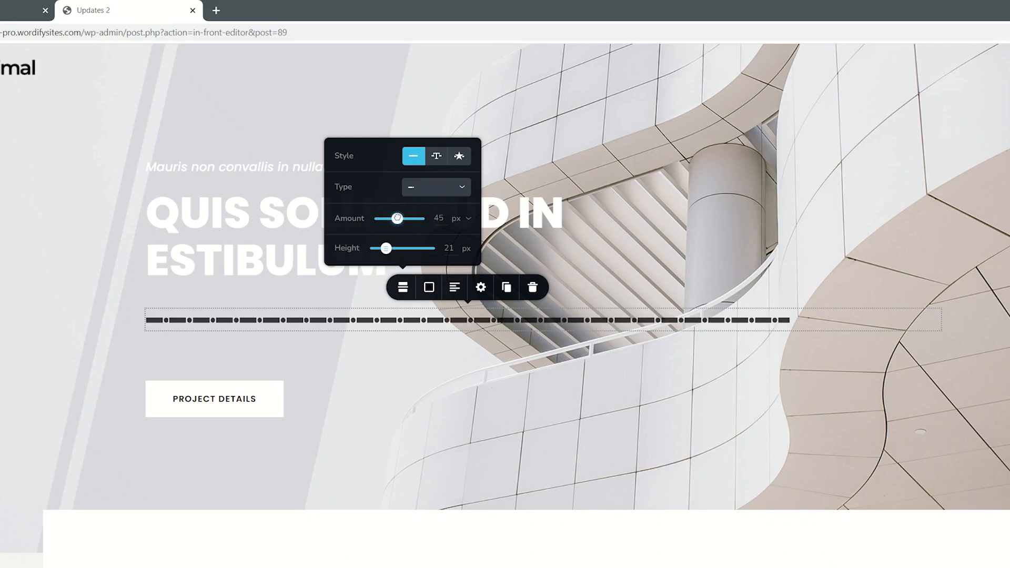
left_click_drag(403, 248, 382, 249)
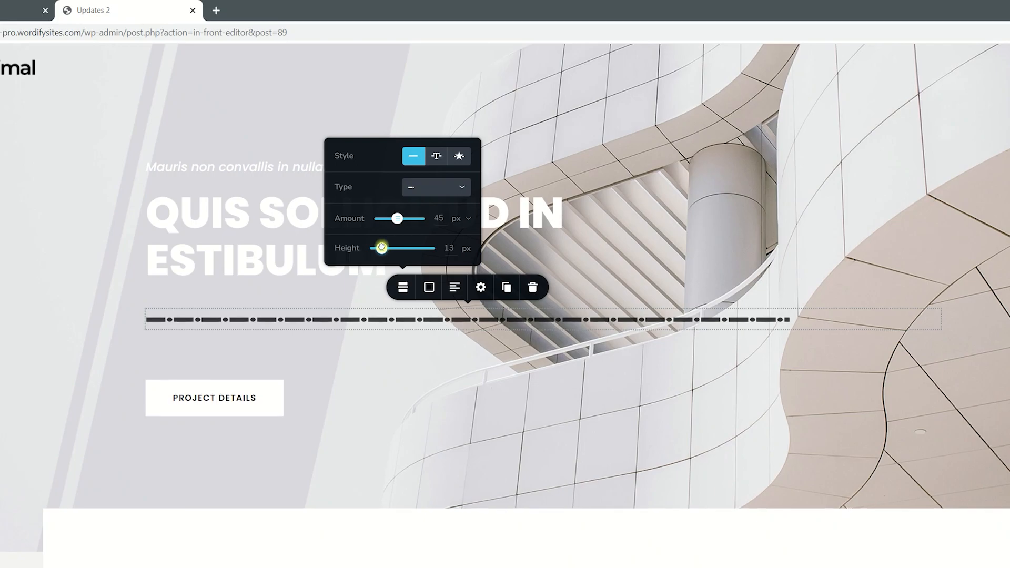
left_click(435, 187)
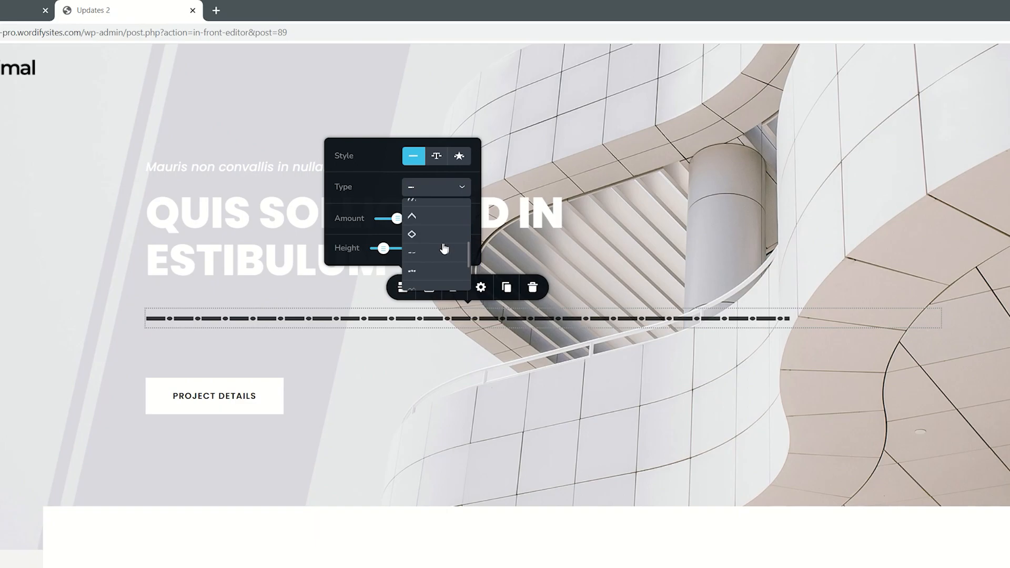
Step: Try the diamond chain type with 45 px height and 2.4 px weight, restoring 1.0 px
left_click(412, 234)
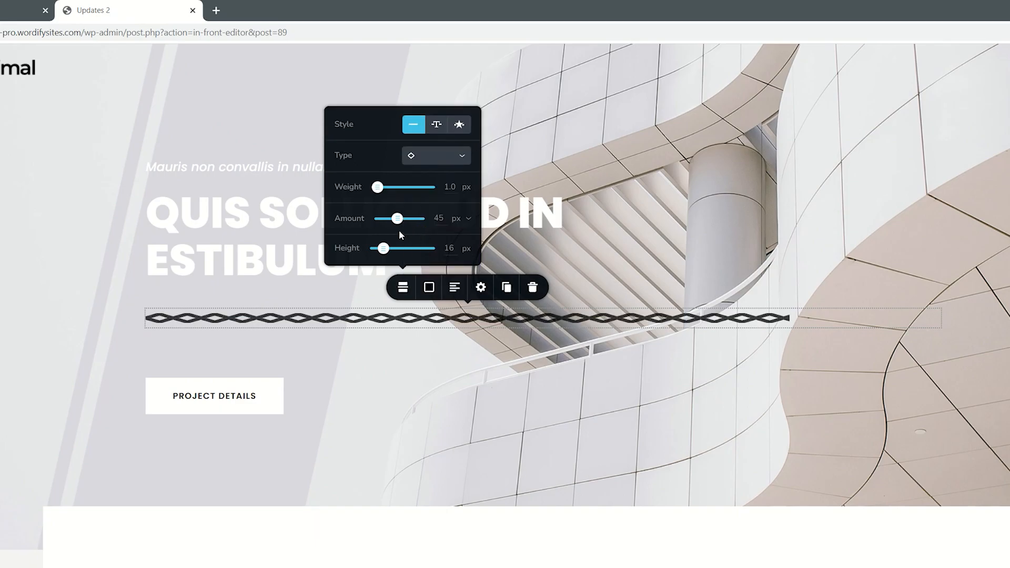
left_click_drag(380, 249, 393, 249)
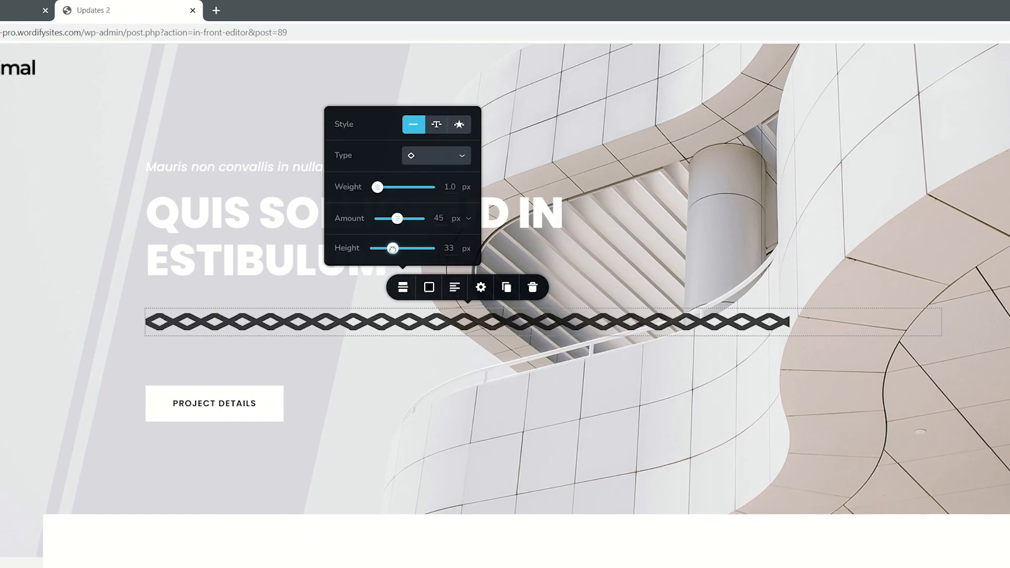
left_click_drag(394, 249, 399, 249)
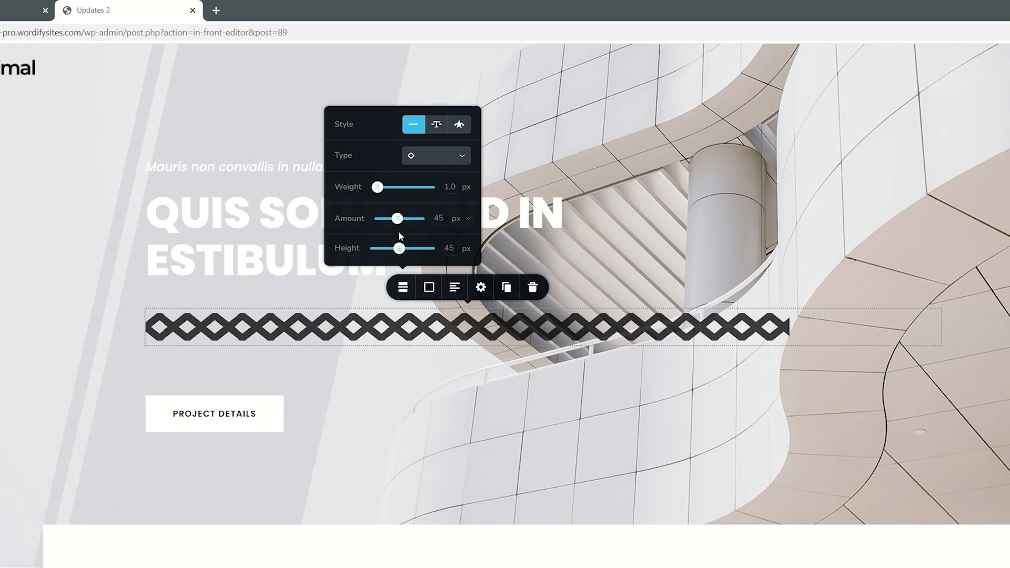
left_click_drag(378, 186, 396, 187)
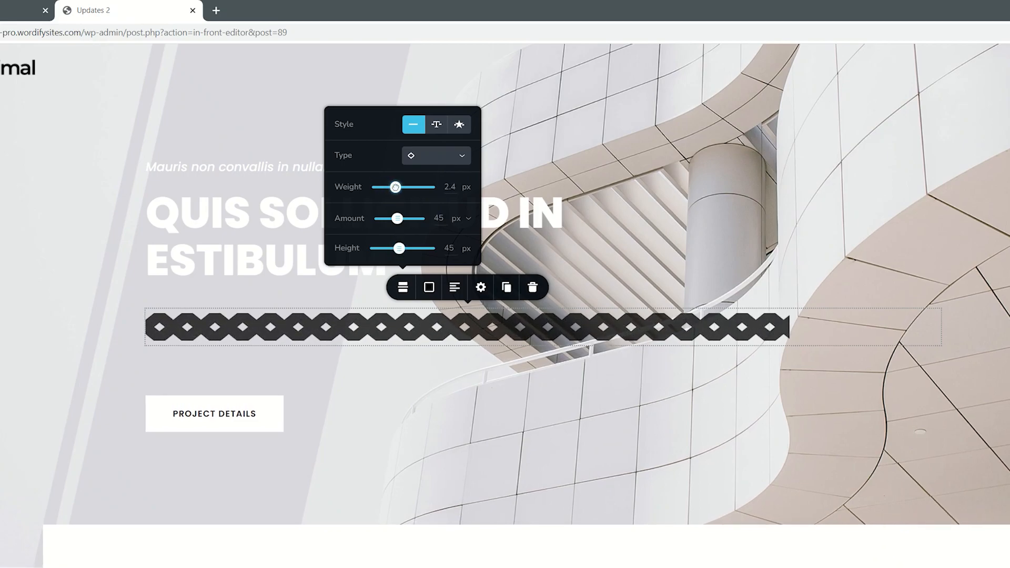
left_click_drag(395, 186, 378, 187)
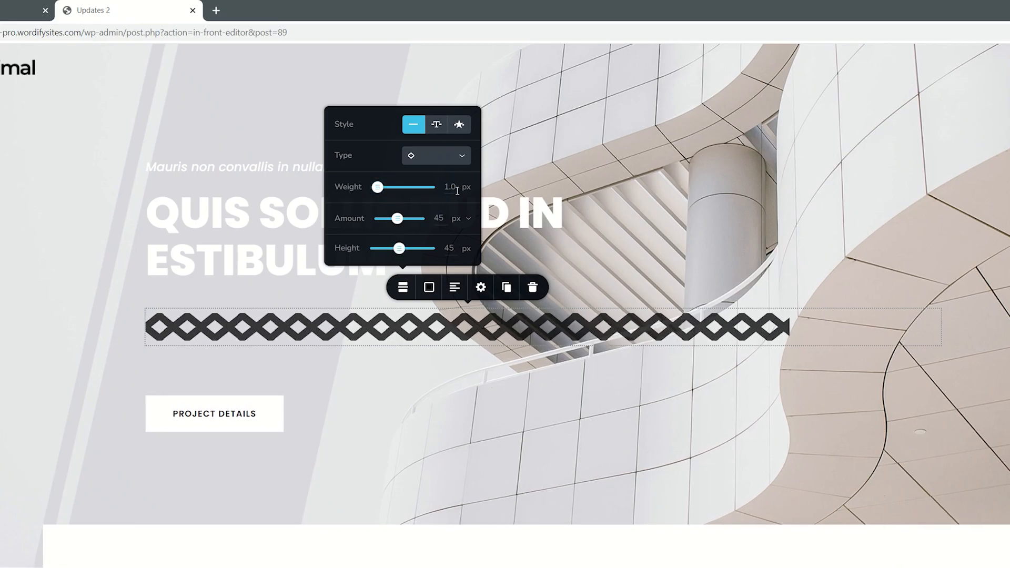
Step: Choose the diagonal hatch type, adjust Amount between 10 and 33 px, and lower Height
left_click(462, 156)
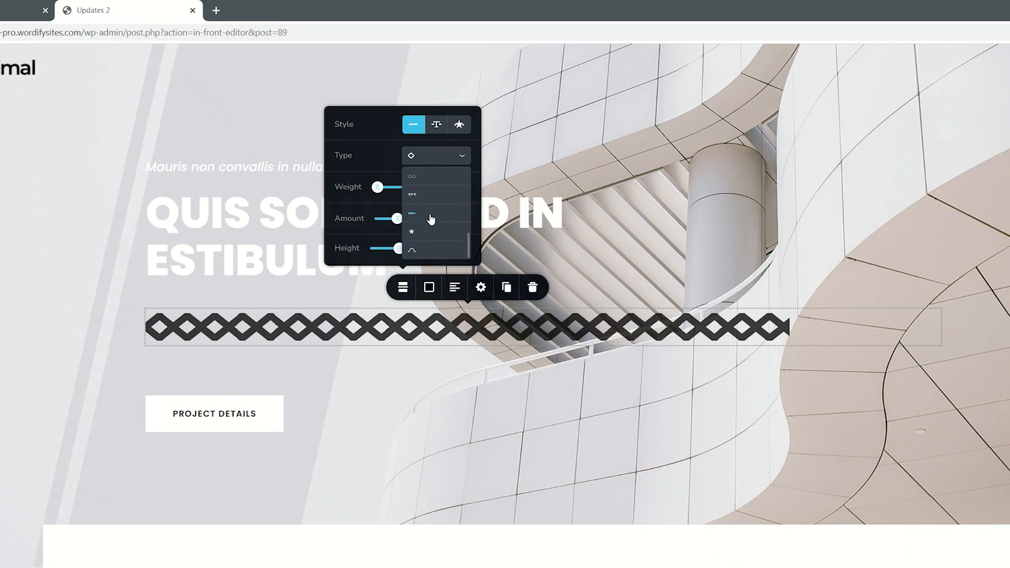
left_click(431, 220)
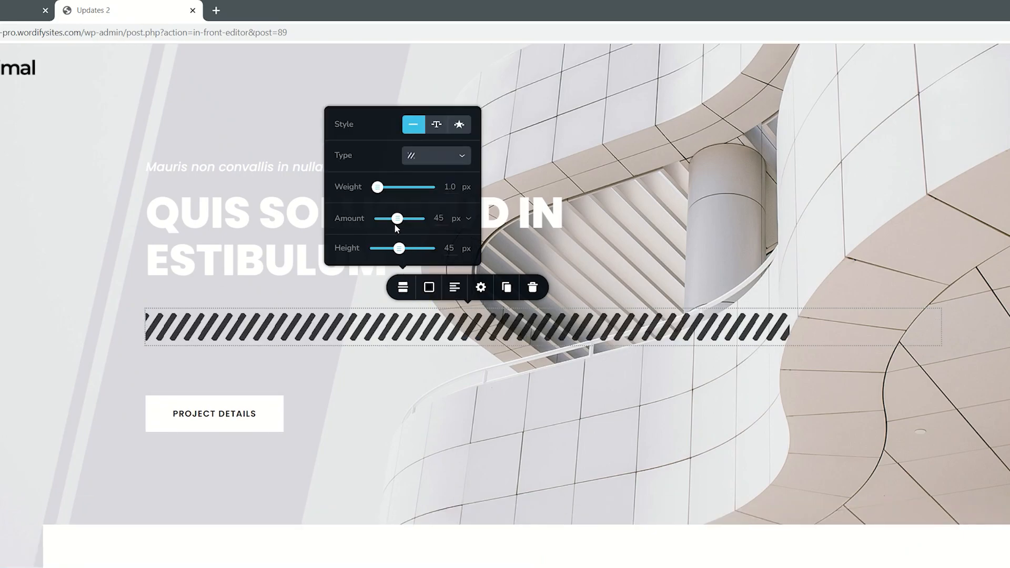
left_click_drag(398, 218, 383, 218)
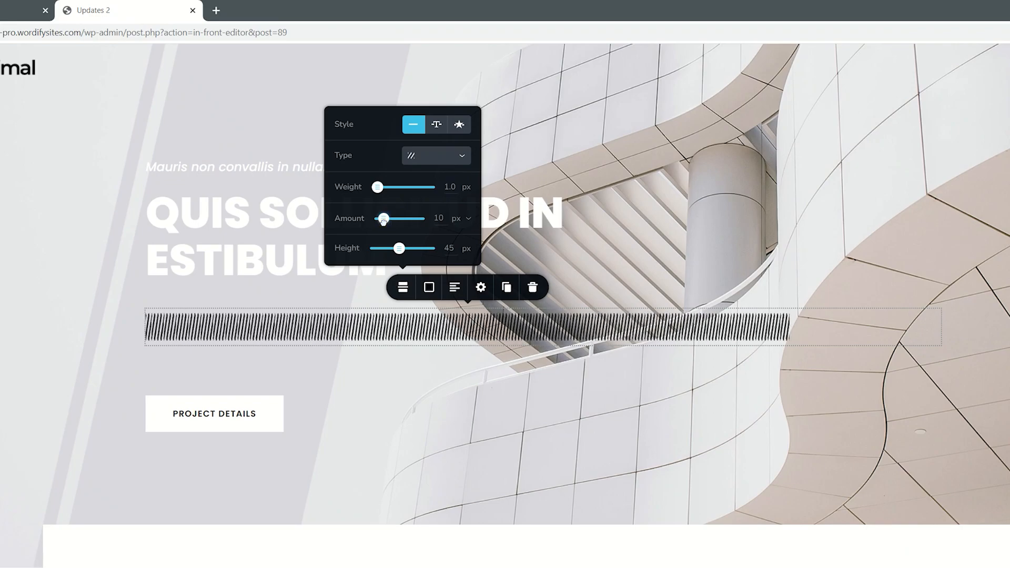
left_click_drag(401, 248, 394, 248)
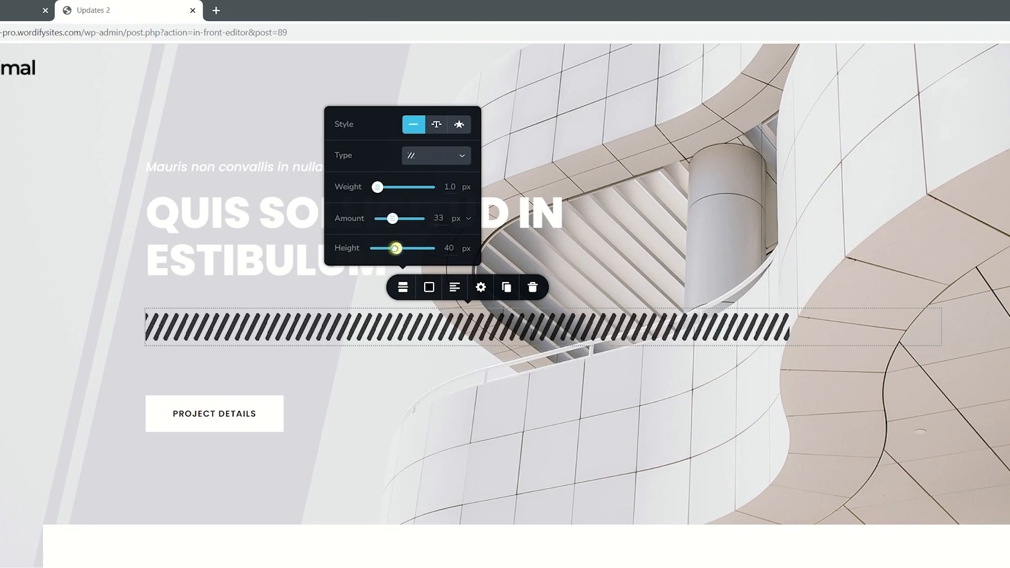
left_click_drag(396, 248, 384, 248)
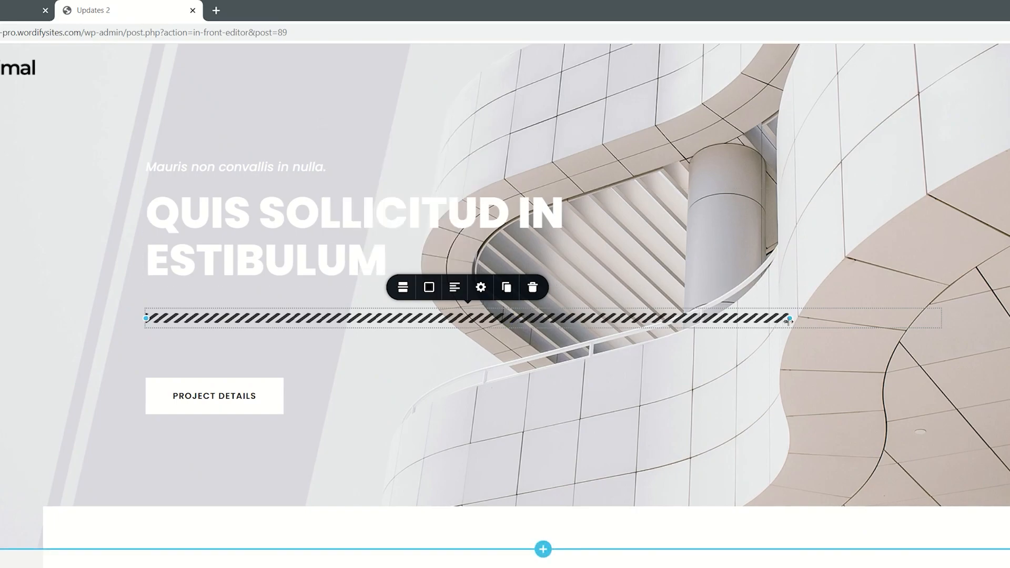
Step: Drag the hatch line's right handle left to about a third of its width
left_click_drag(791, 321, 327, 319)
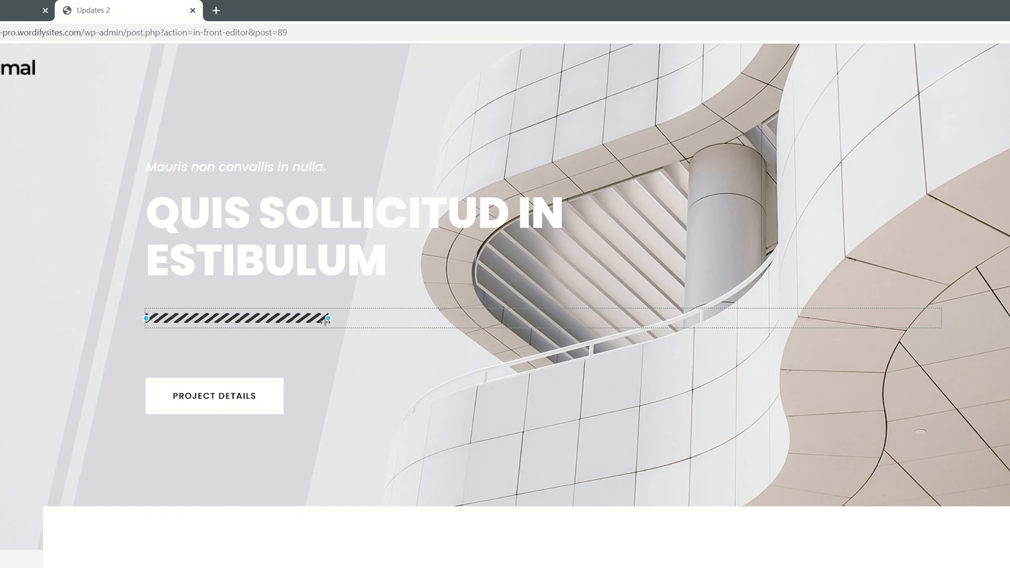